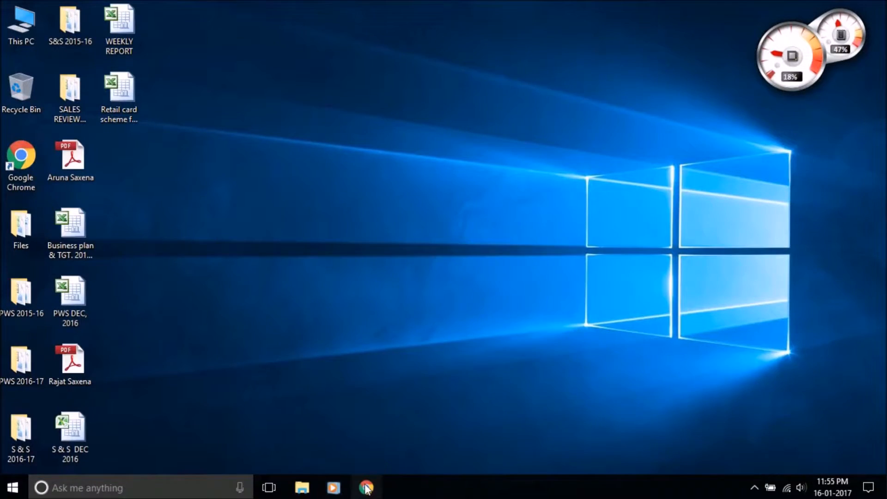
Step: Bring Chrome up on windowsiso.net and scroll to the Windows 7, 8, 8.1 and 10 ISO tiles
left_click(366, 487)
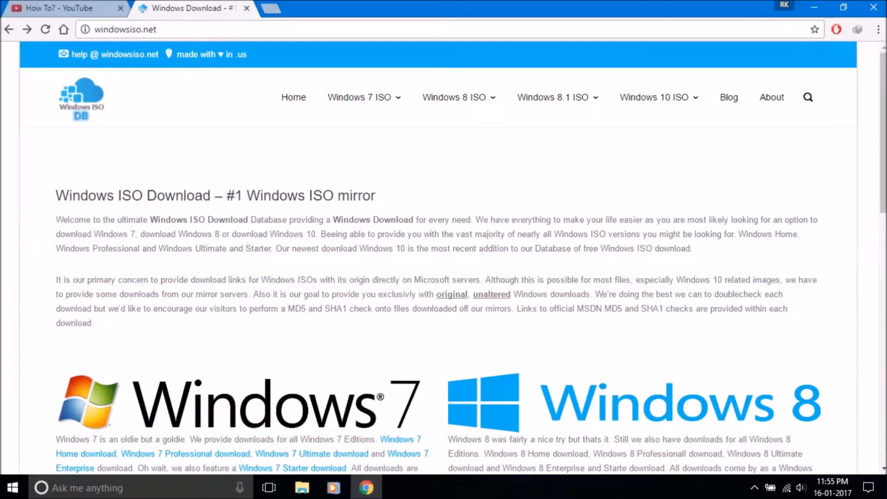
scroll("down", 3)
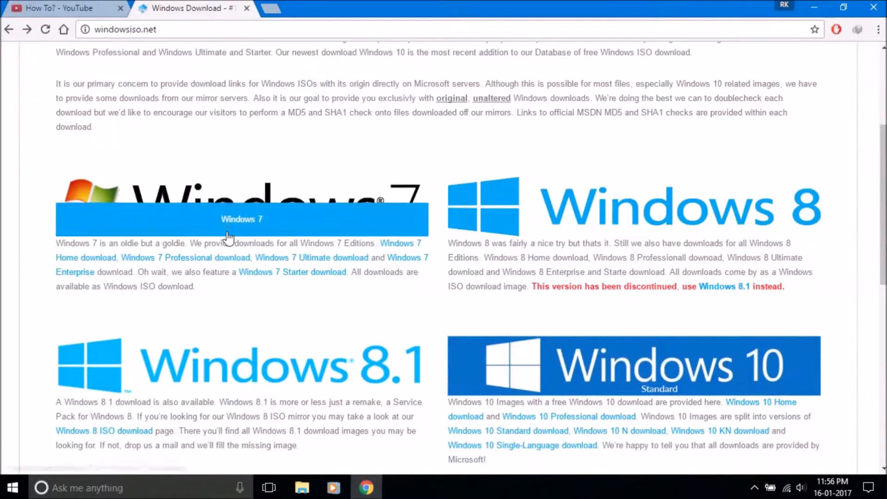
mouse_move(229, 175)
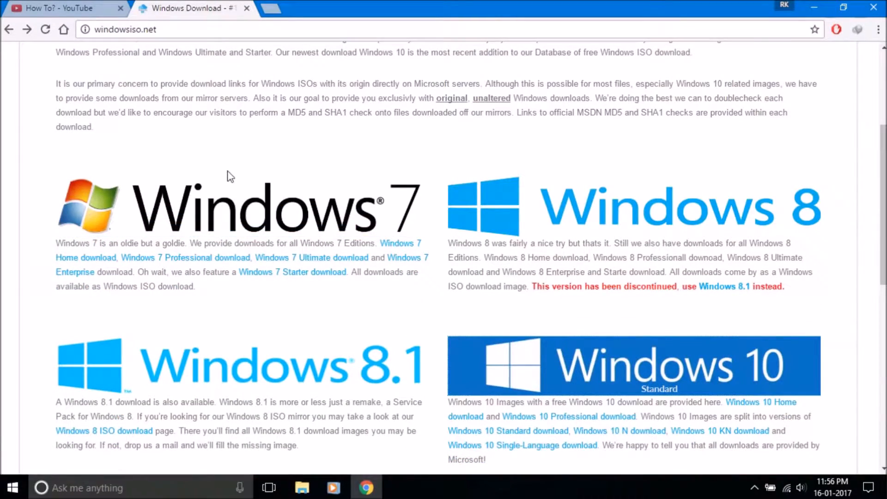
mouse_move(223, 180)
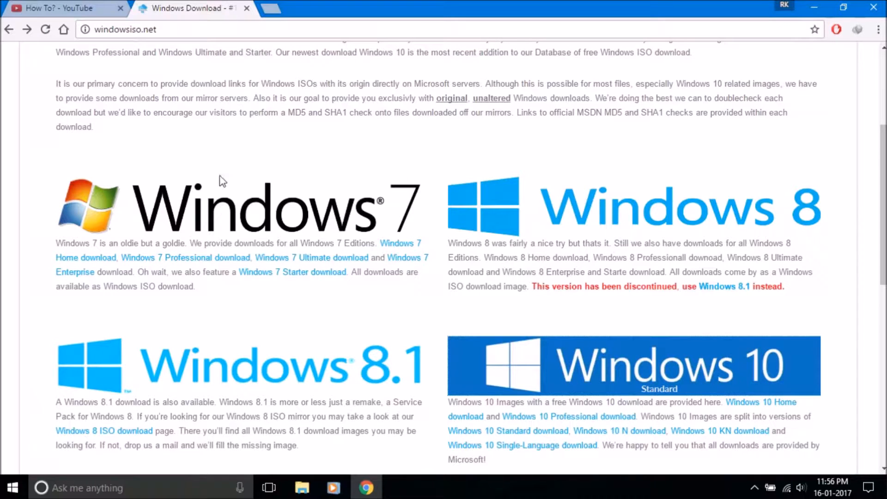
scroll("up", 3)
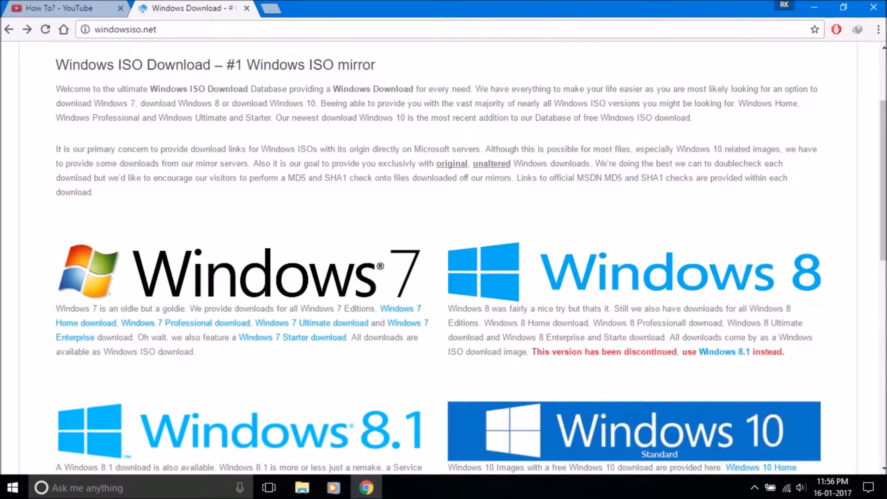
left_click_drag(56, 65, 347, 64)
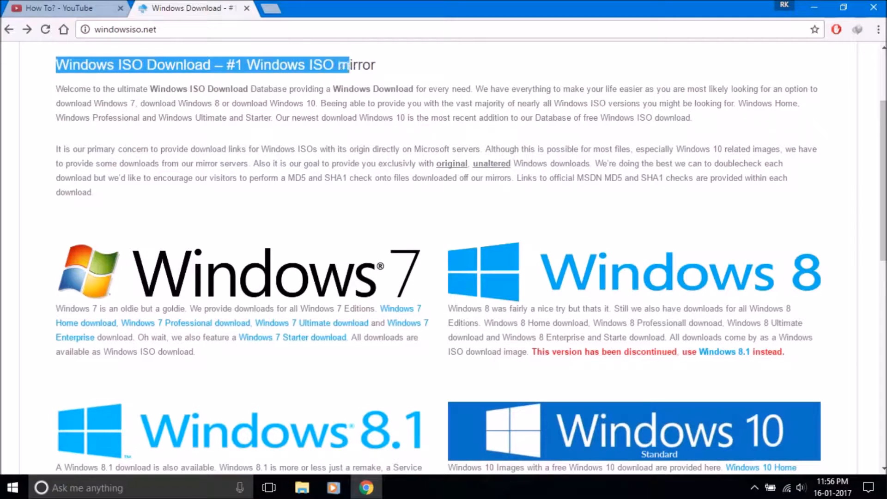
scroll("down", 3)
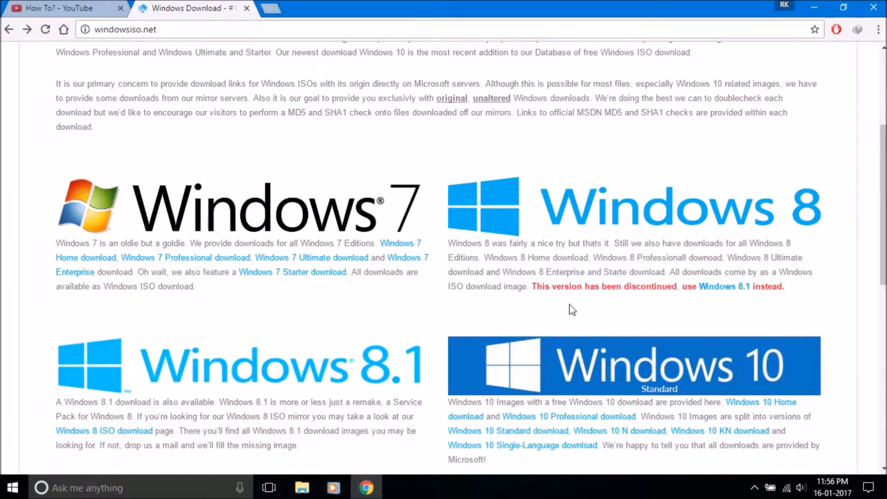
mouse_move(610, 310)
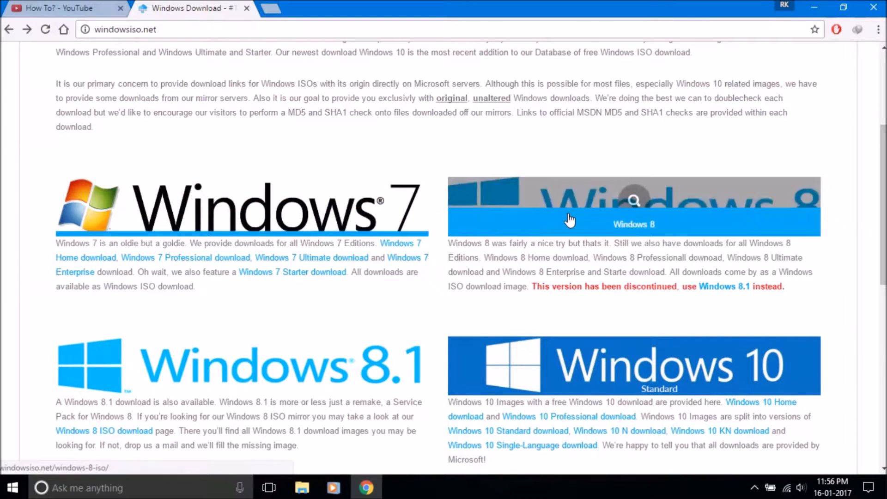
mouse_move(242, 376)
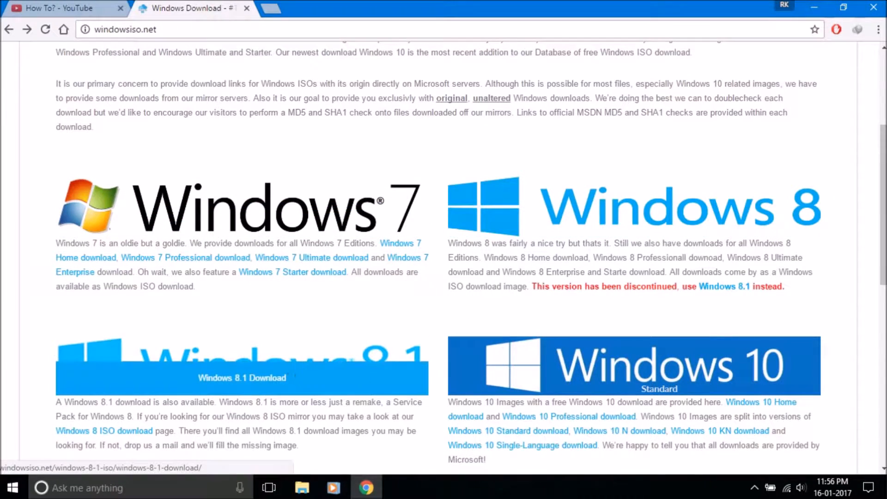
mouse_move(607, 378)
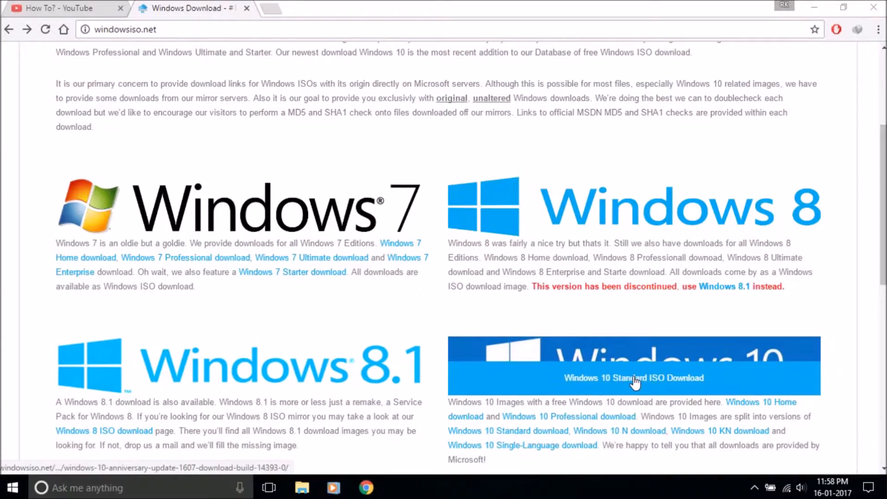
Step: Go to the Windows 10 1607 Anniversary Update page and scroll through its Standard, N, KN and Single-Language editions
left_click(633, 378)
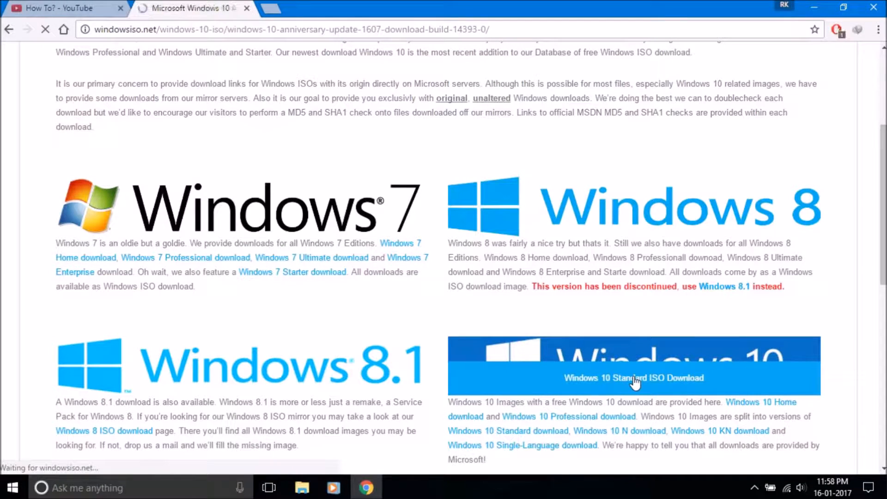
left_click(635, 378)
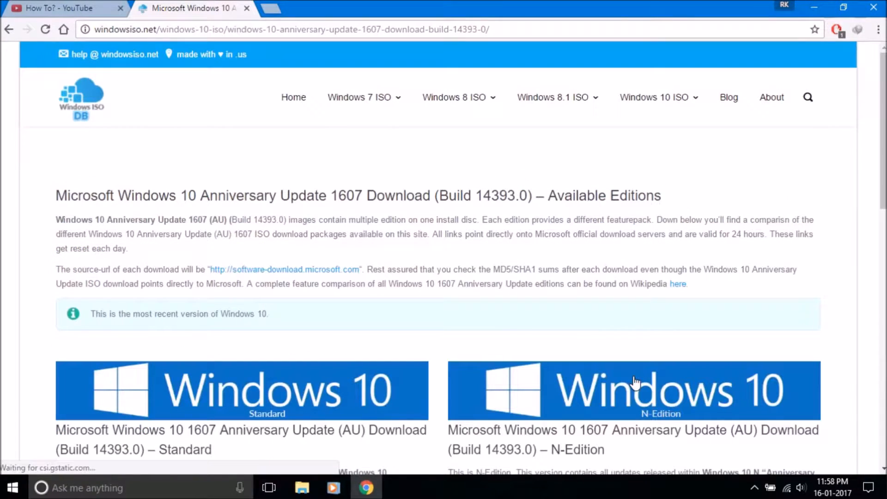
scroll("down", 3)
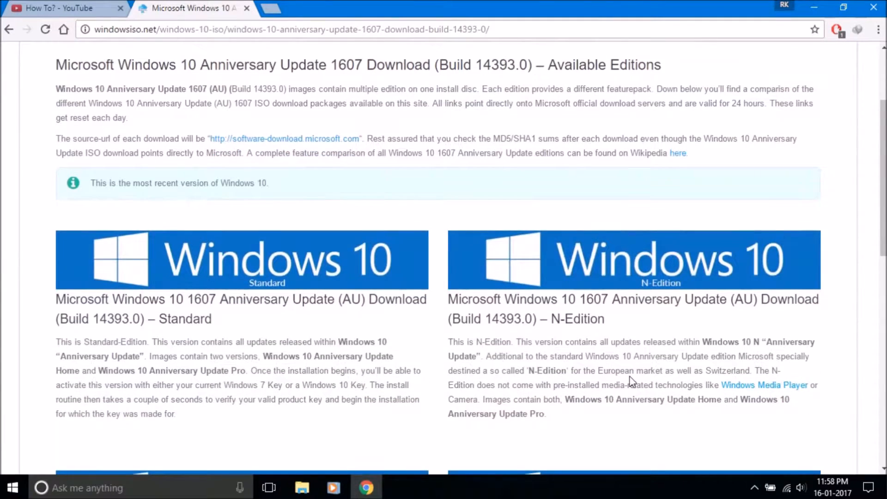
scroll("down", 3)
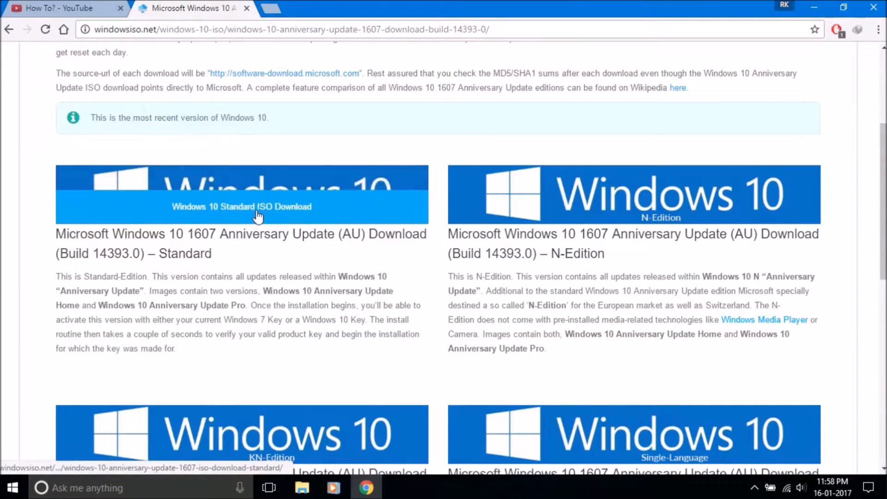
mouse_move(658, 213)
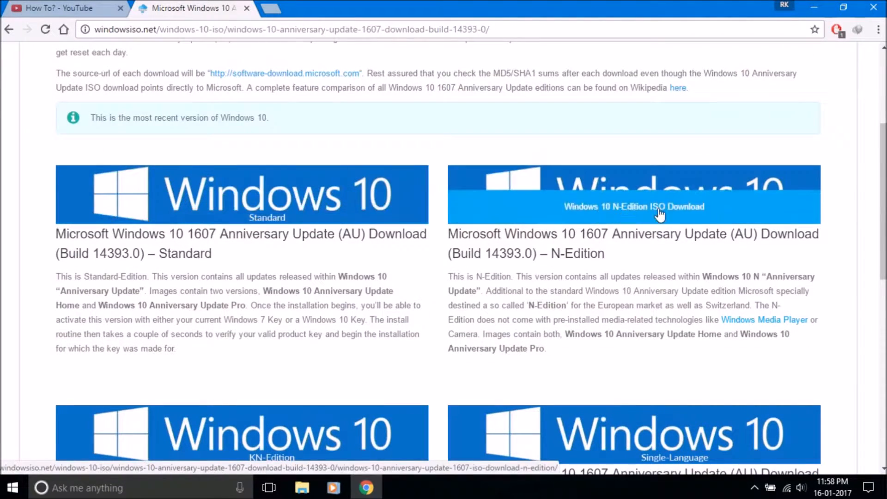
scroll("down", 3)
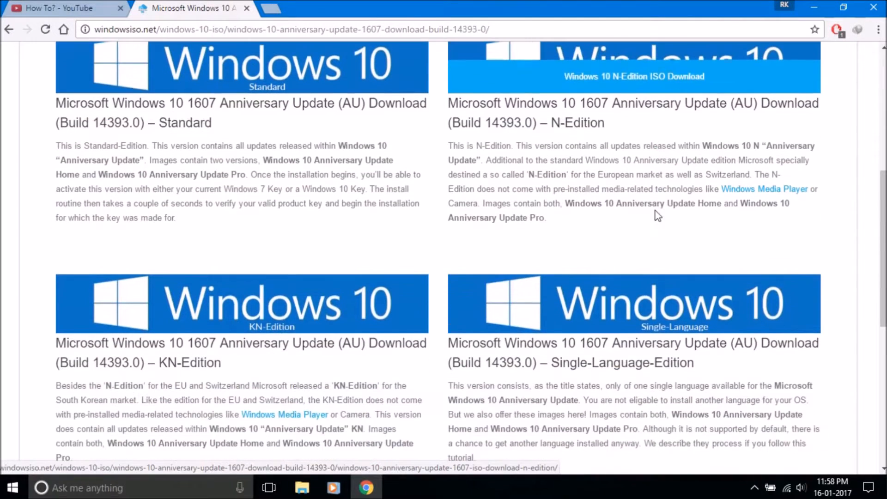
mouse_move(259, 316)
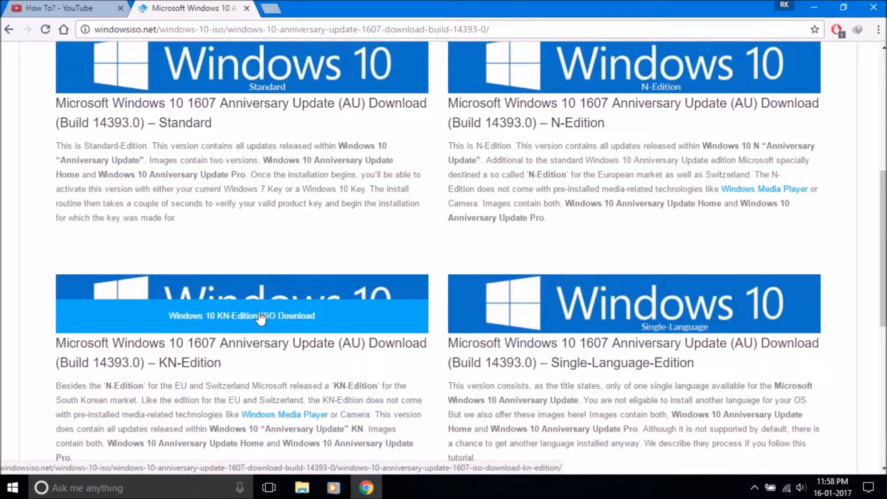
mouse_move(676, 330)
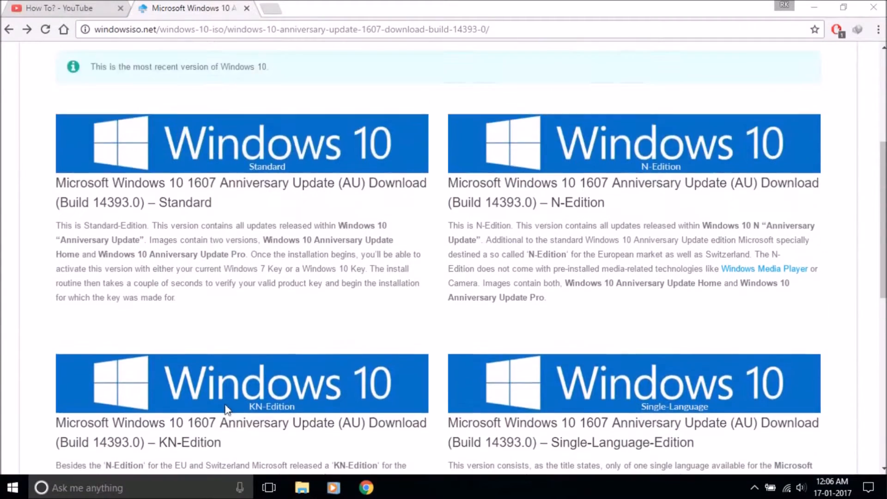
scroll("up", 3)
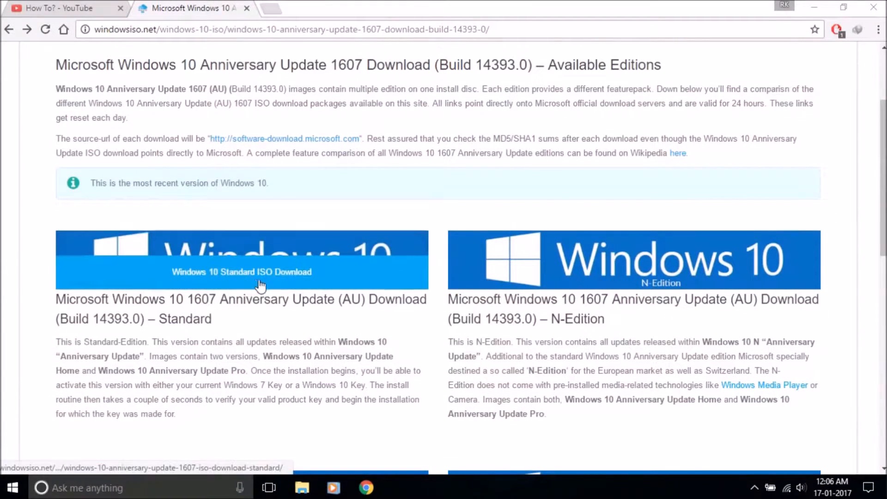
Step: Open the Windows 10 Standard ISO download page and reach the language table starting at Arabic x32
left_click(254, 279)
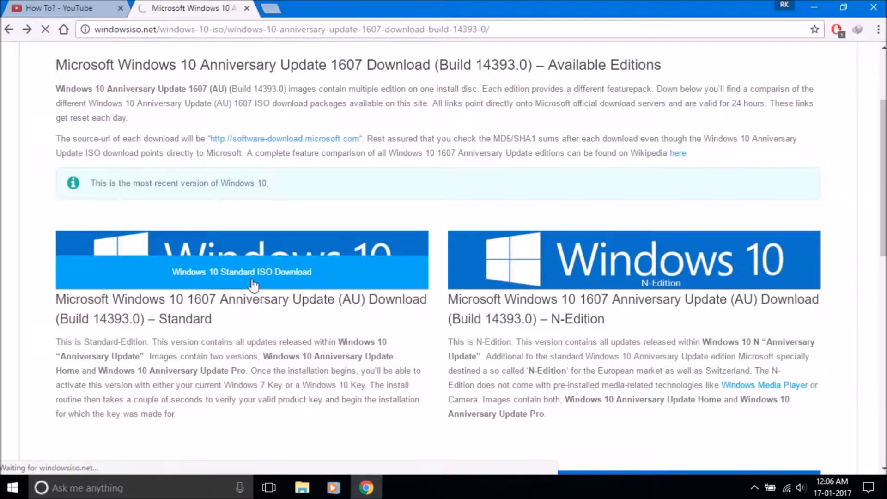
left_click(242, 271)
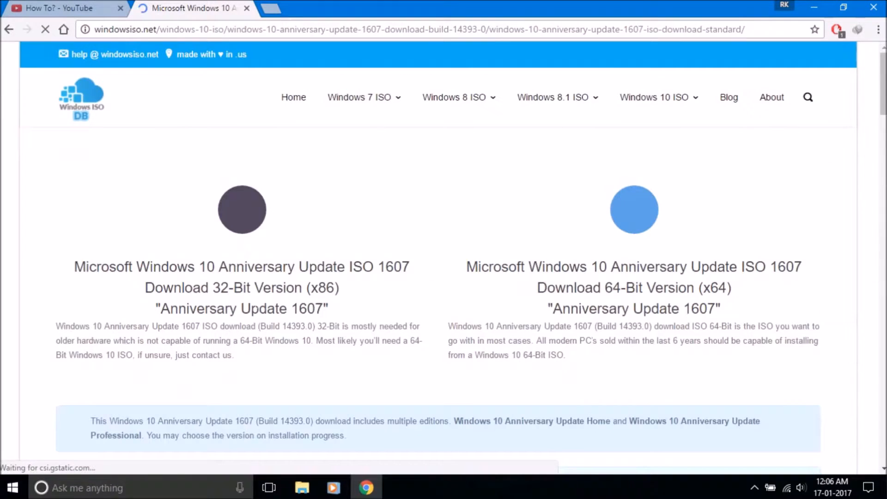
scroll("down", 3)
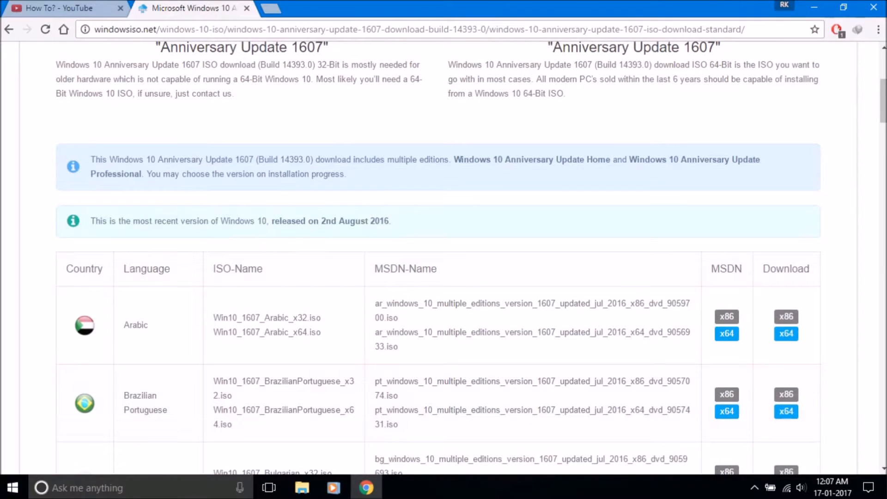
double_click(146, 269)
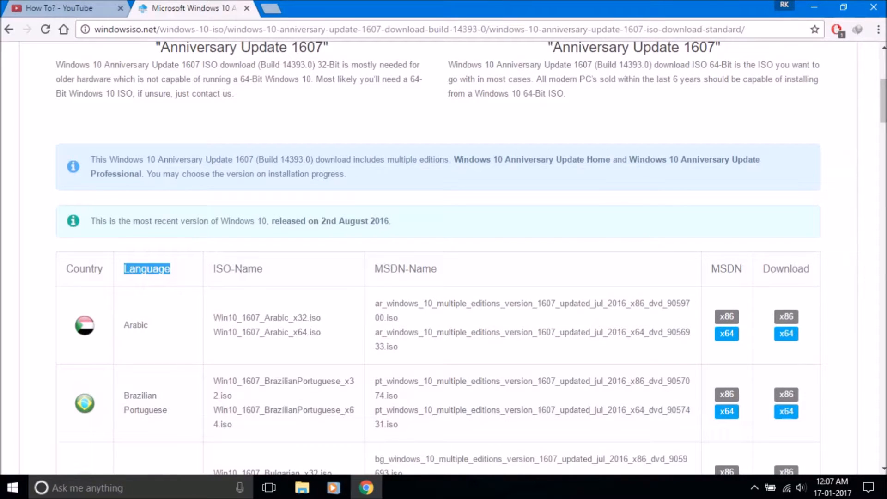
double_click(236, 268)
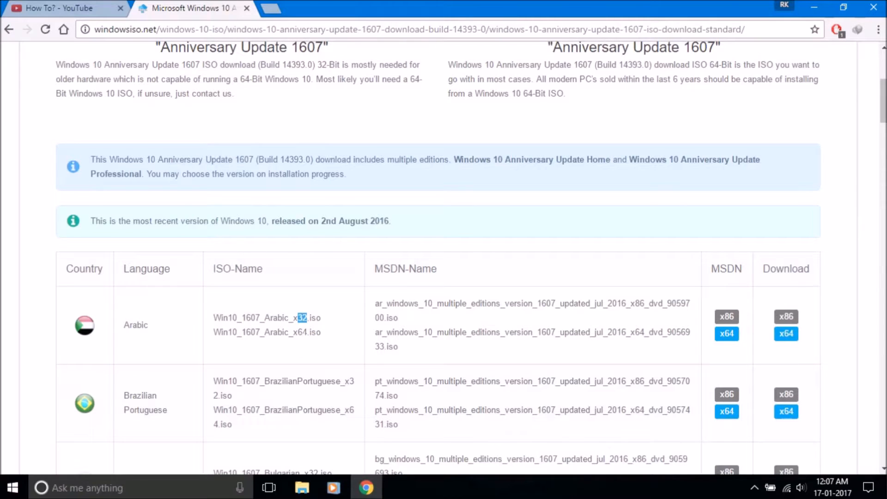
Step: Scroll the language ISO table down until the English x64 download entries are in view
scroll("down", 3)
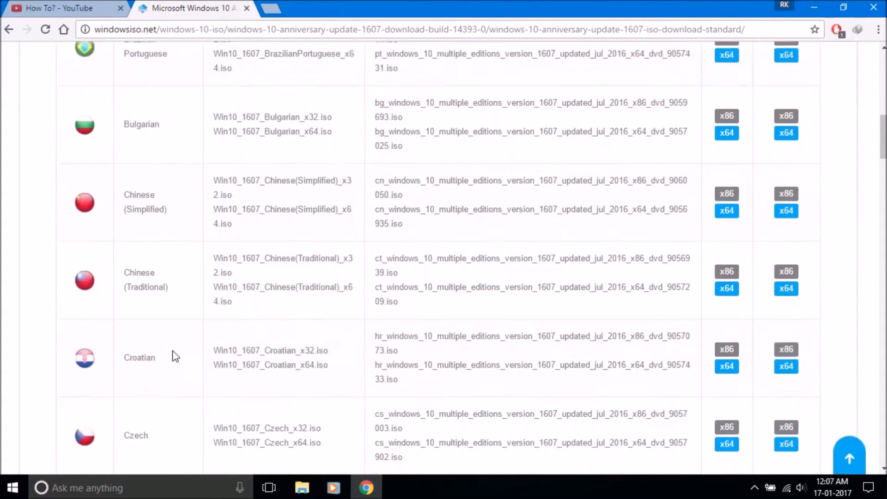
scroll("down", 3)
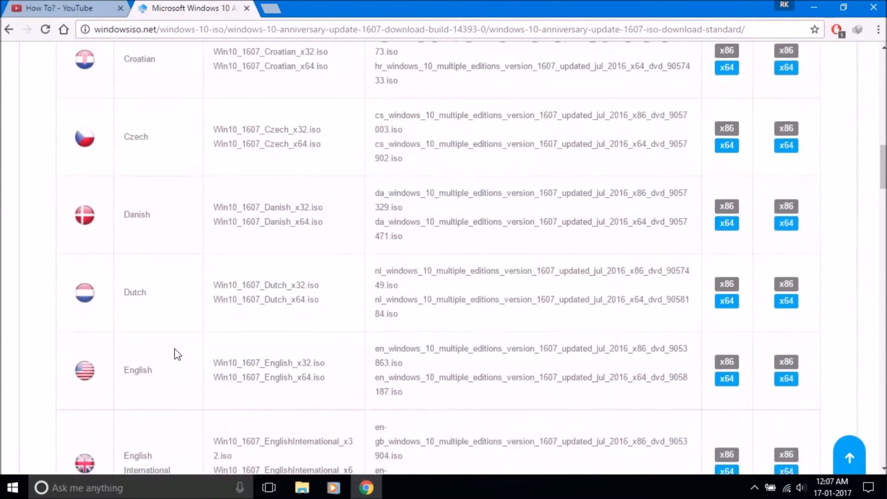
scroll("down", 3)
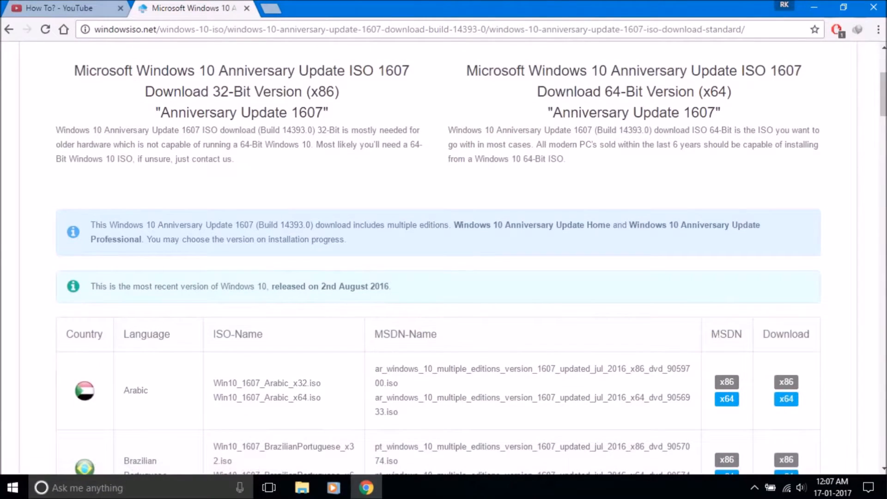
double_click(726, 334)
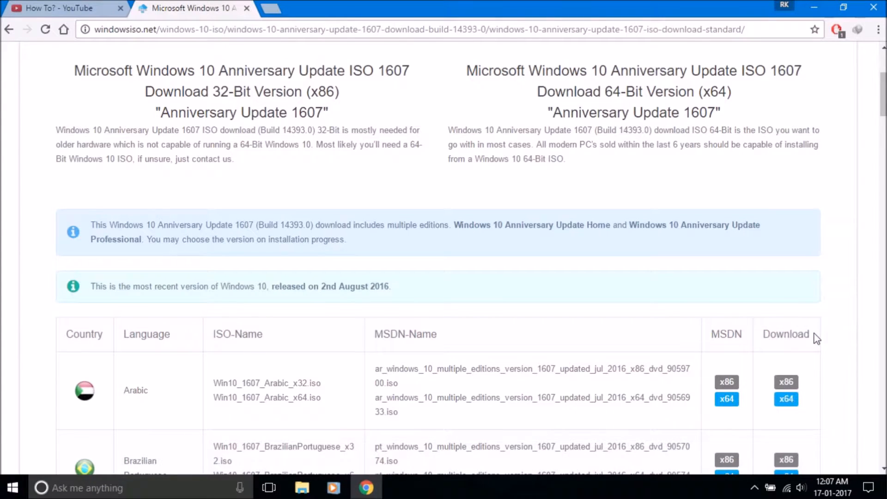
scroll("down", 3)
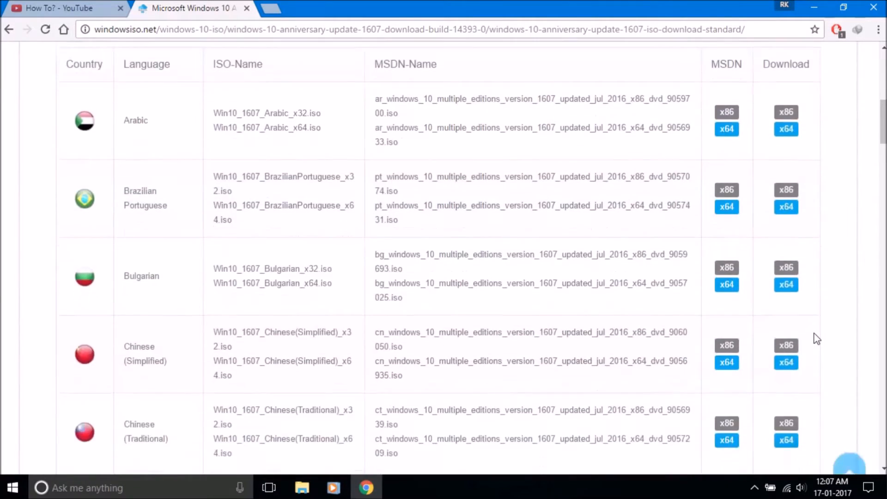
scroll("down", 3)
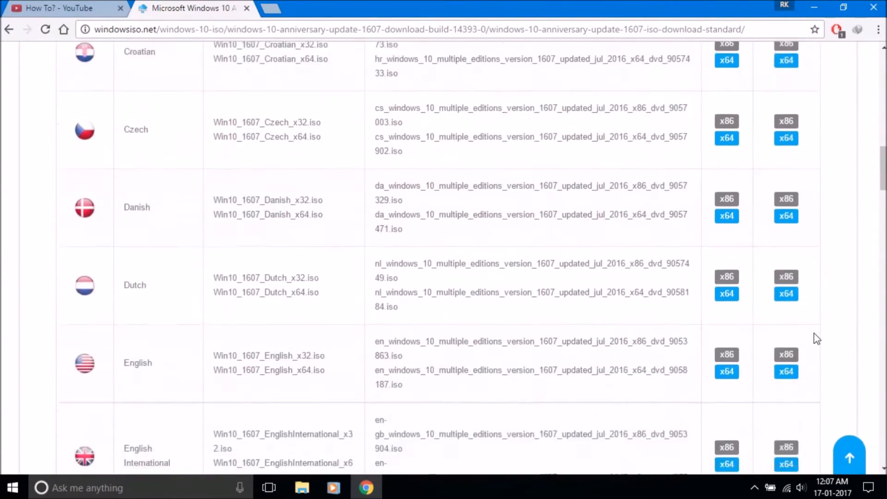
scroll("down", 3)
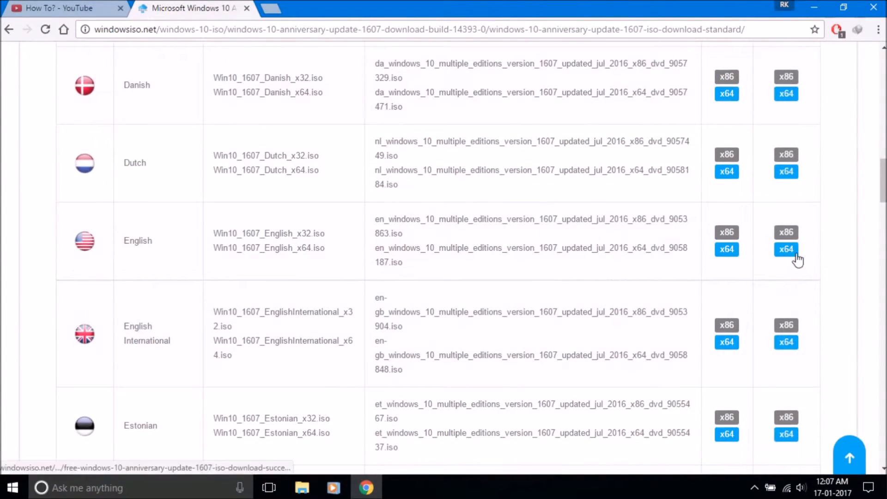
mouse_move(791, 264)
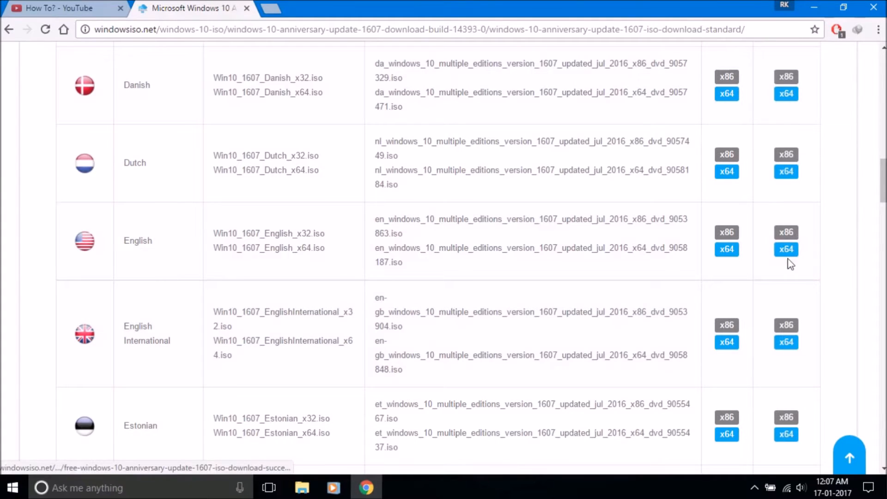
Step: Choose the English x64 link and start downloading Win10_1607_English_x64.iso from the download manager dialog
left_click(786, 249)
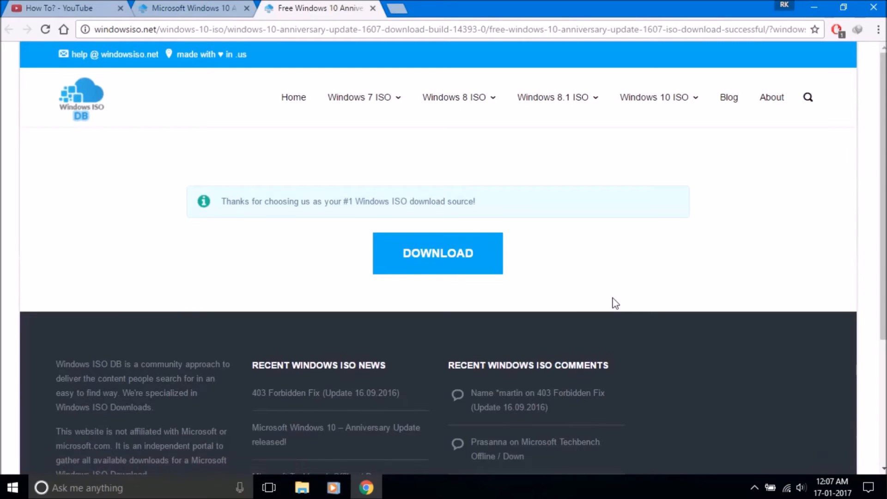
mouse_move(475, 275)
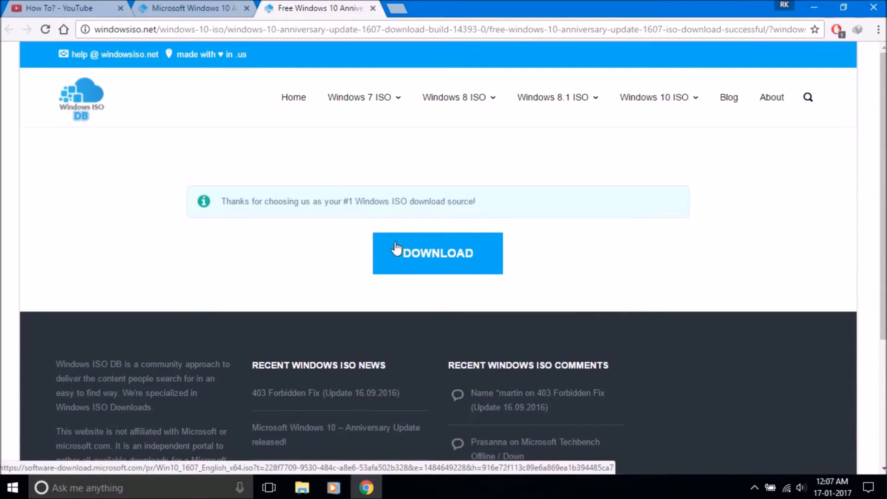
left_click(437, 253)
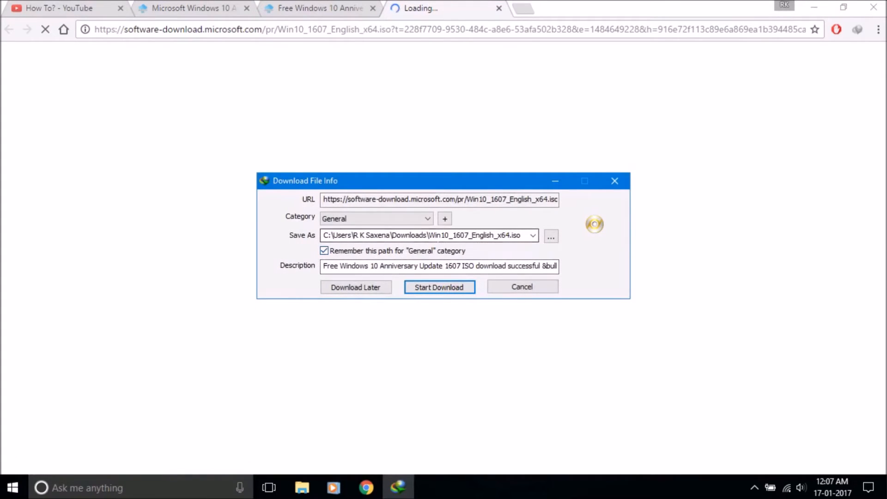